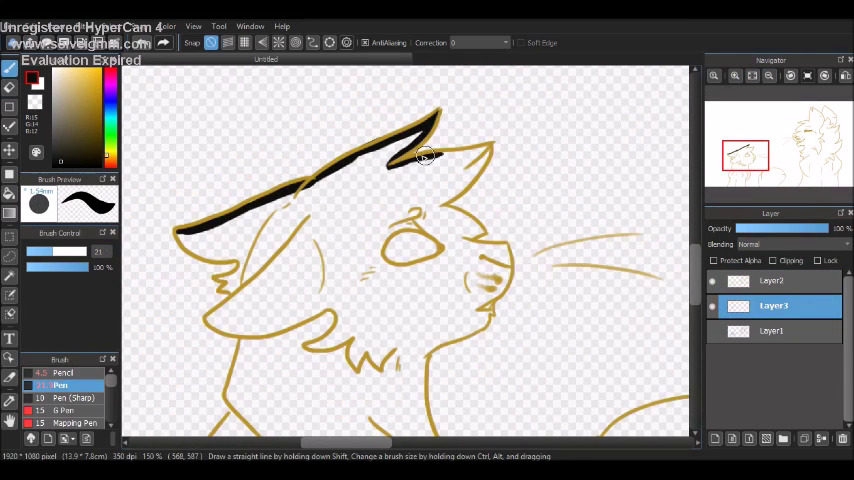
- Ink black fur across the top of the large cat's head, then fill its body outline solid black
drag(424, 156, 482, 312)
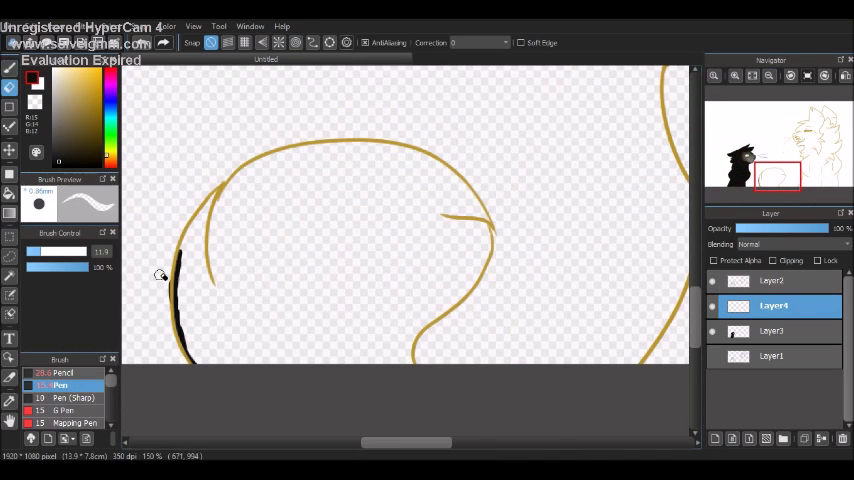
drag(160, 276, 480, 276)
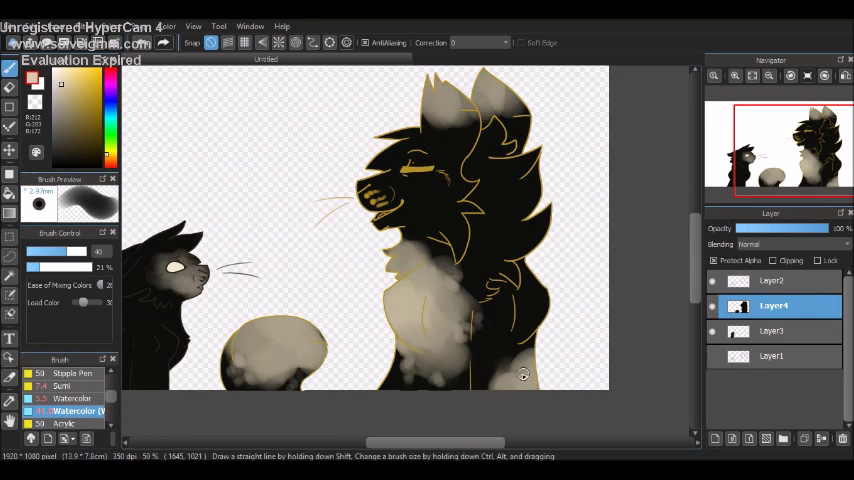
- Shade the large cat's cream fur with soft grey watercolor strokes on Layer 4
drag(520, 376, 376, 196)
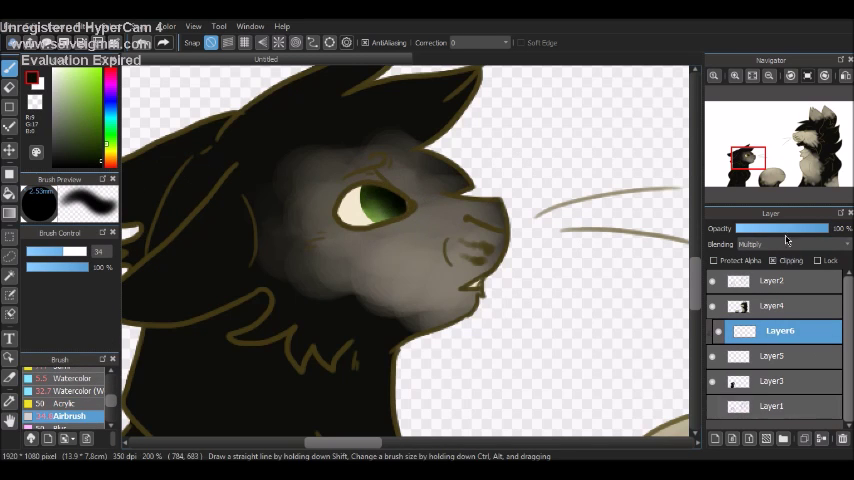
- Choose a blending mode for the small cat's green eye layer in the Layer panel
click(792, 244)
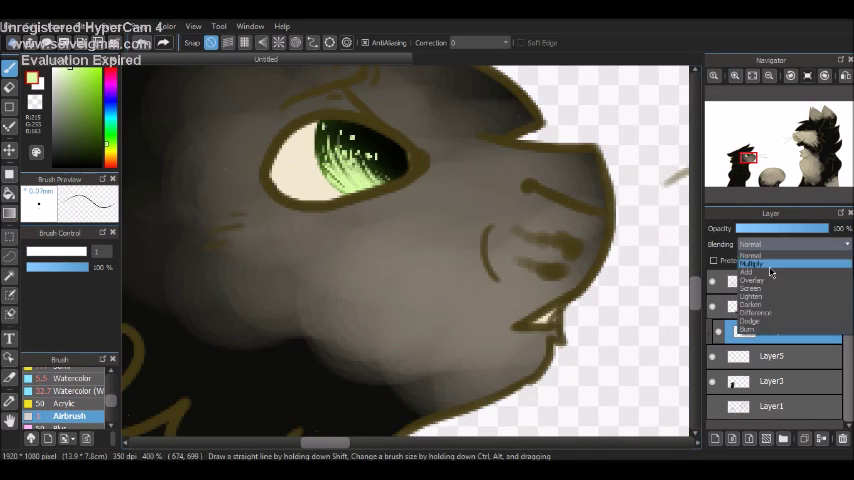